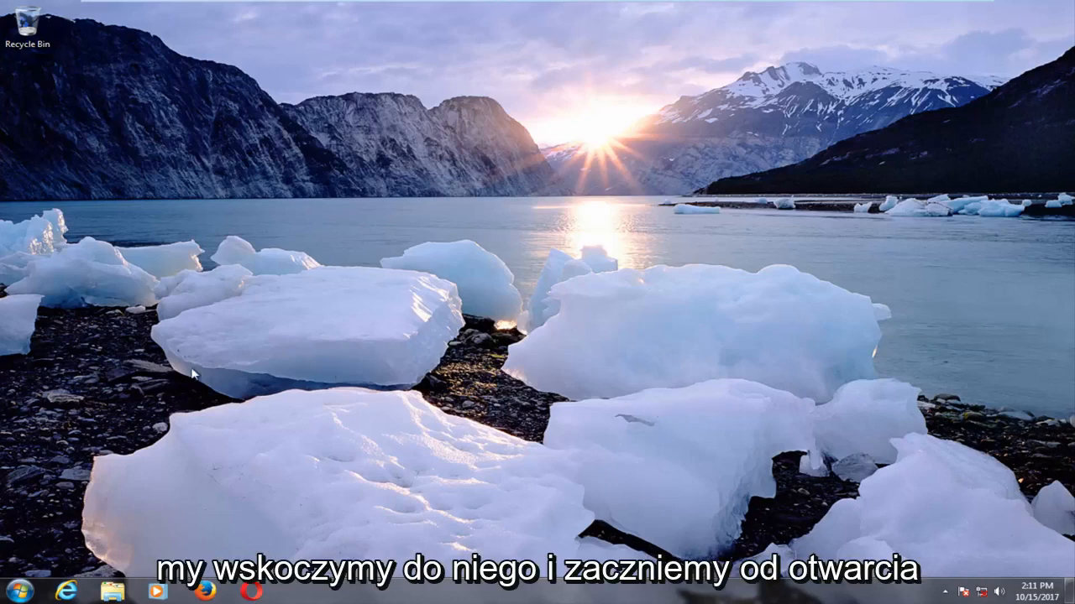
Search 'device manager' from Start and launch Device Manager from the results
left_click(16, 595)
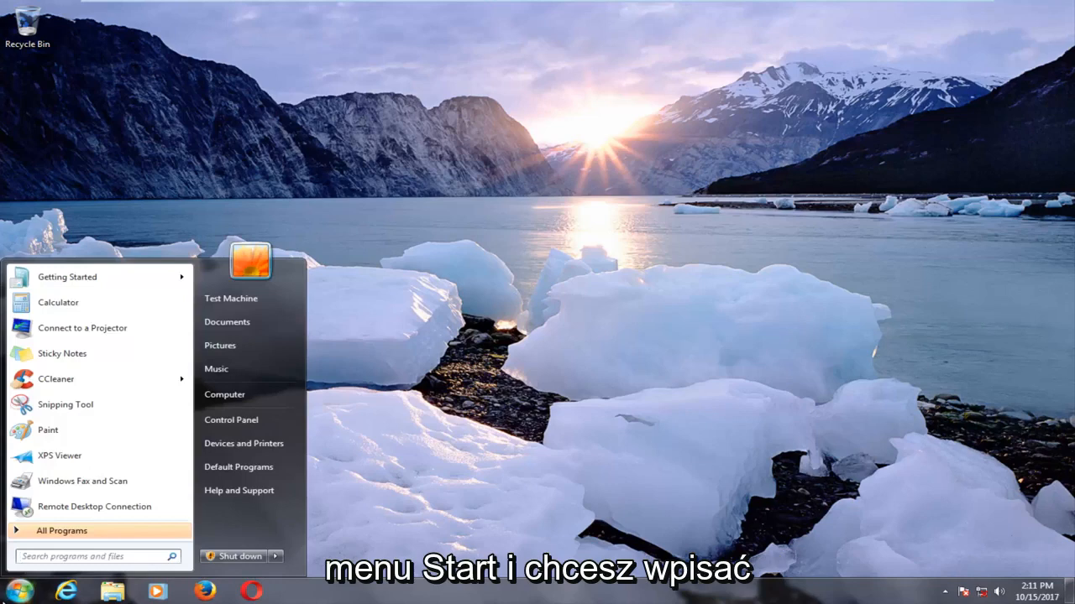
type("device manager")
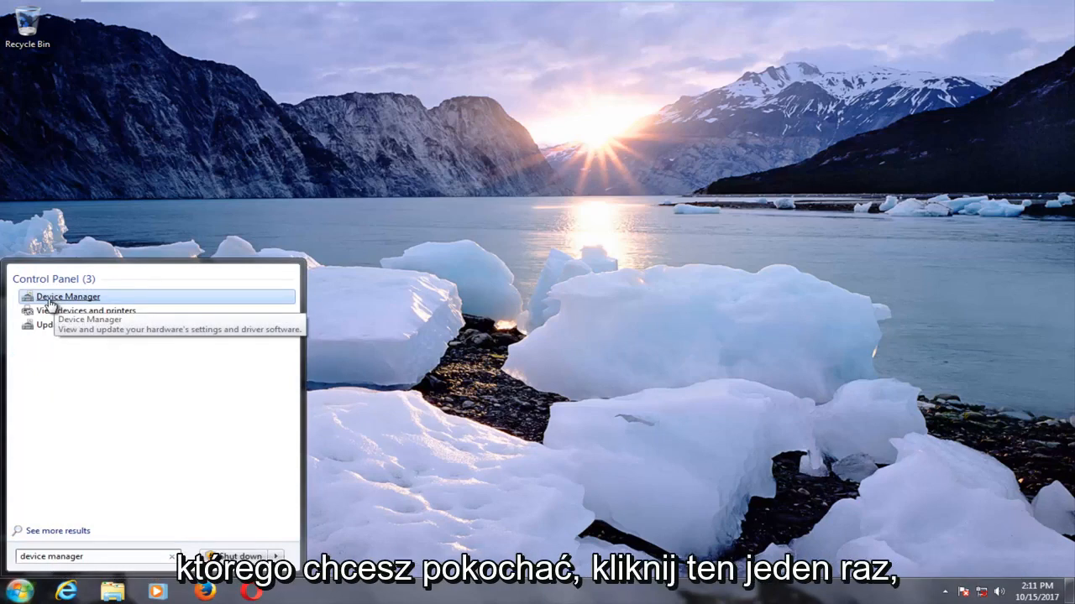
left_click(67, 295)
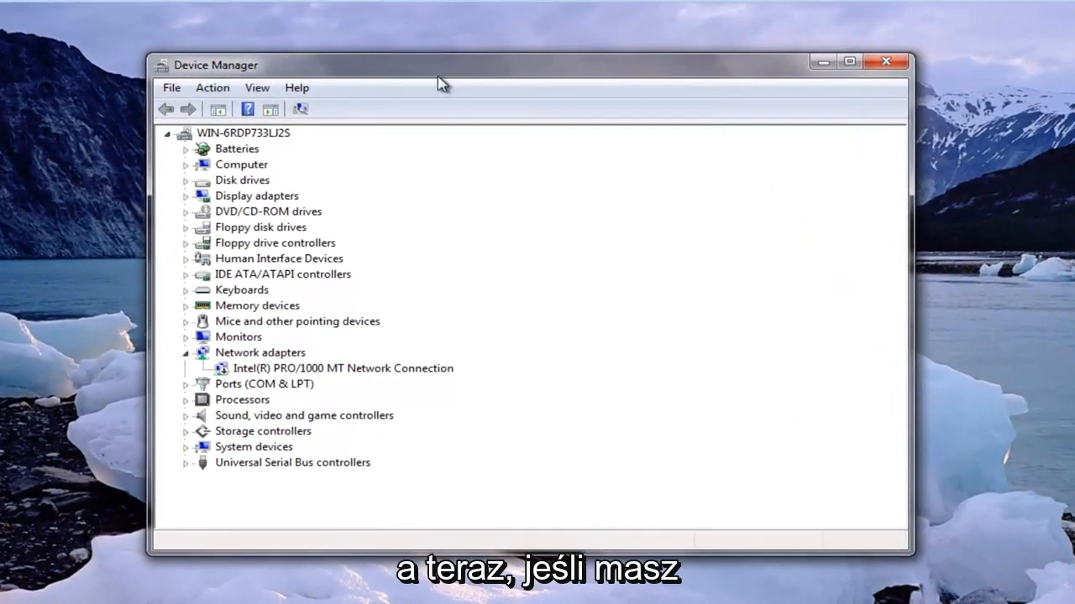
Enable the disabled Intel(R) PRO/1000 MT Network Connection under Network adapters, then close Device Manager
left_click(342, 369)
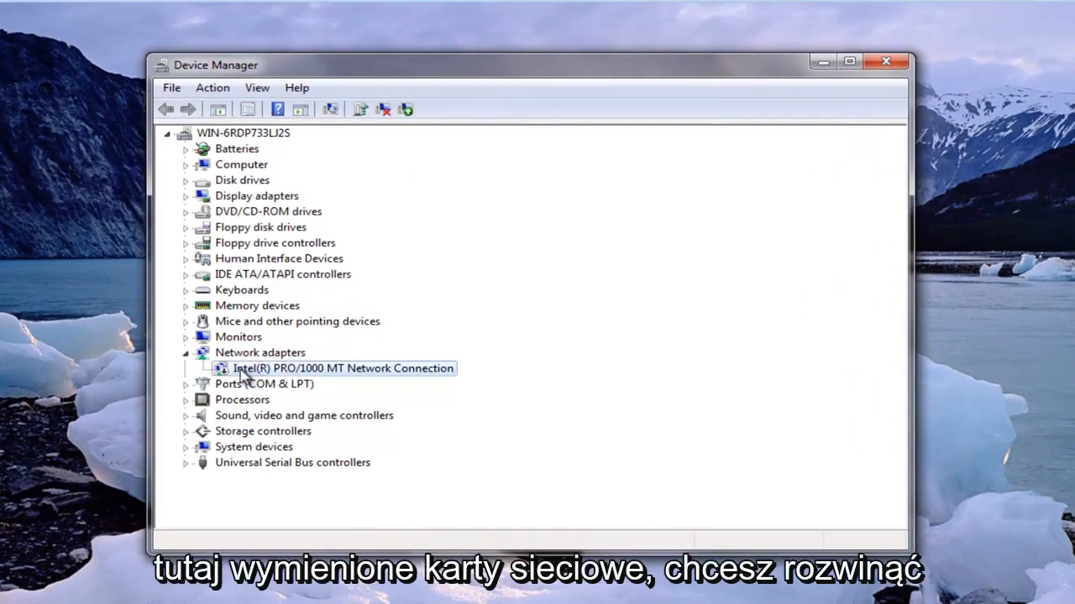
left_click(185, 353)
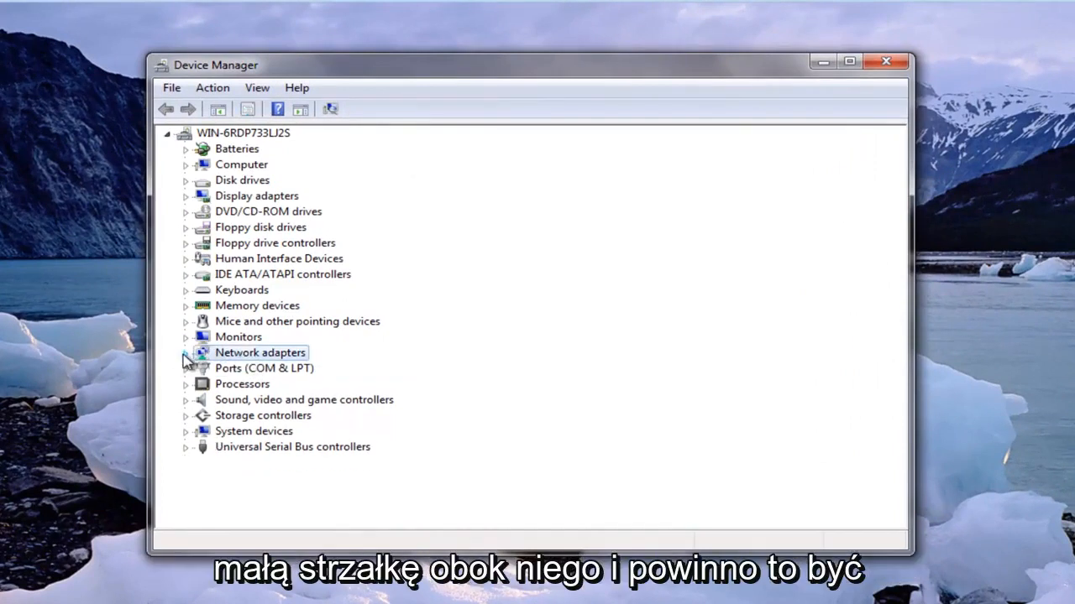
left_click(185, 353)
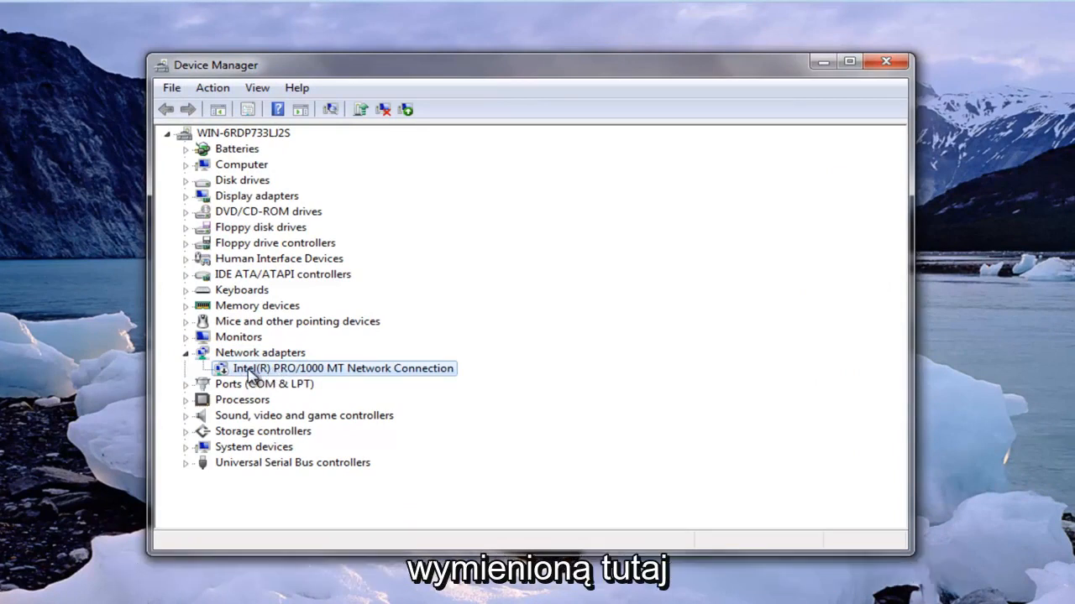
right_click(339, 370)
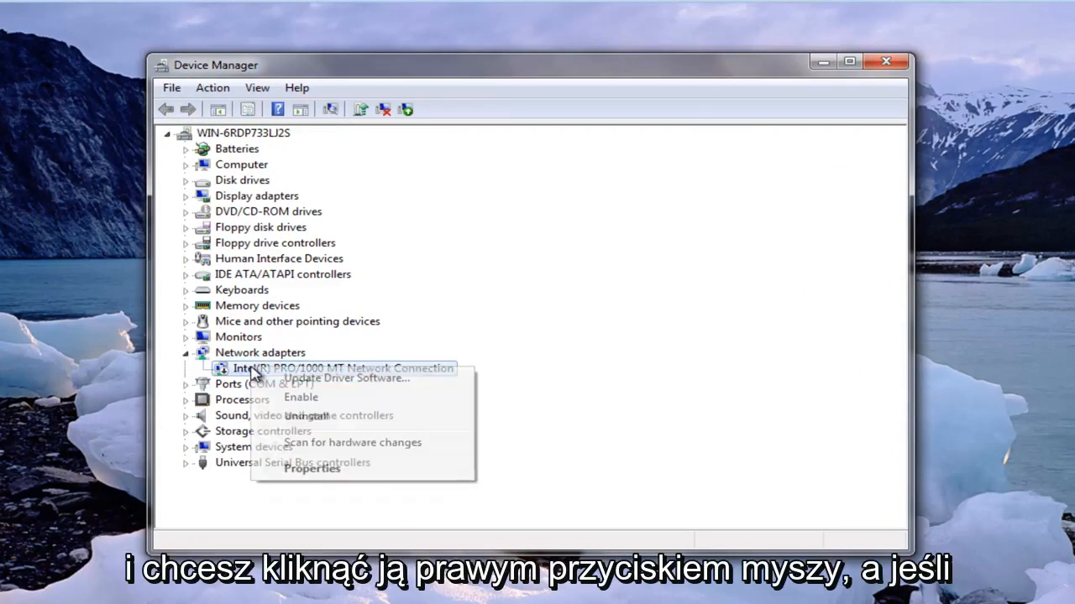
mouse_move(300, 397)
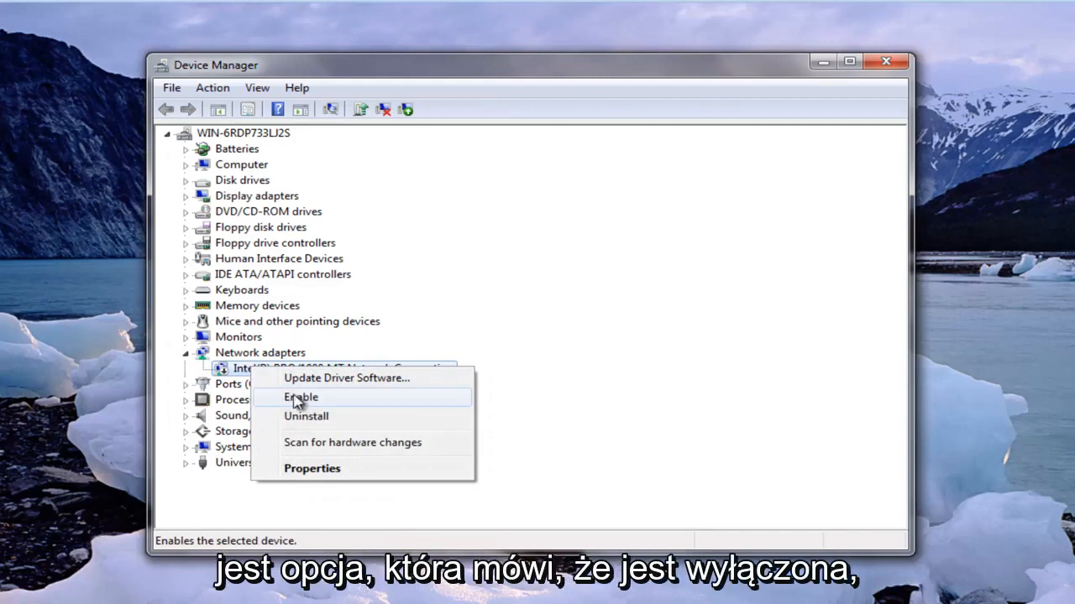
mouse_move(282, 399)
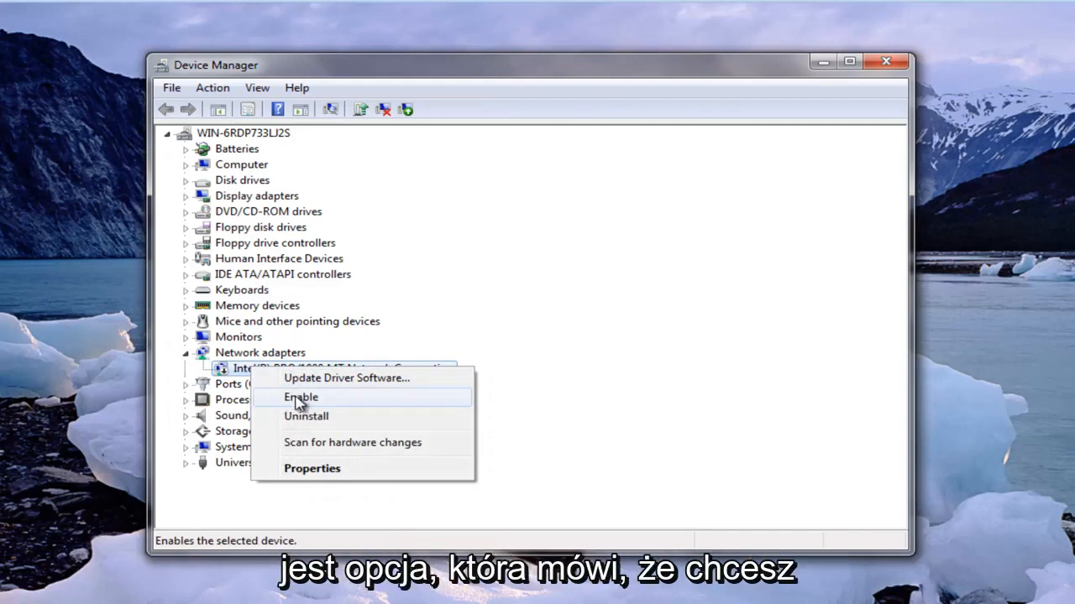
left_click(301, 396)
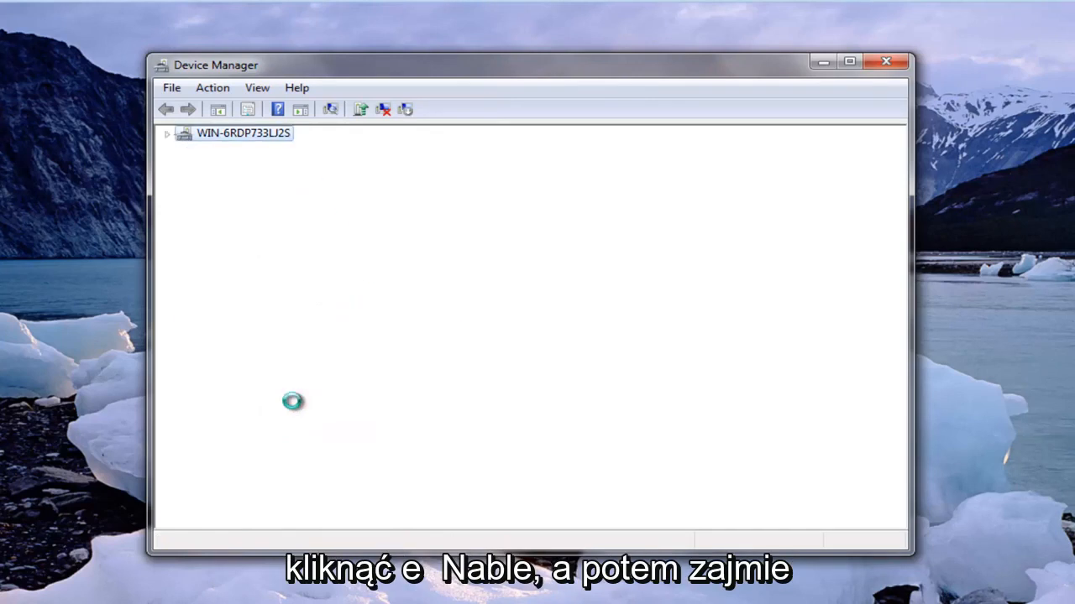
mouse_move(309, 396)
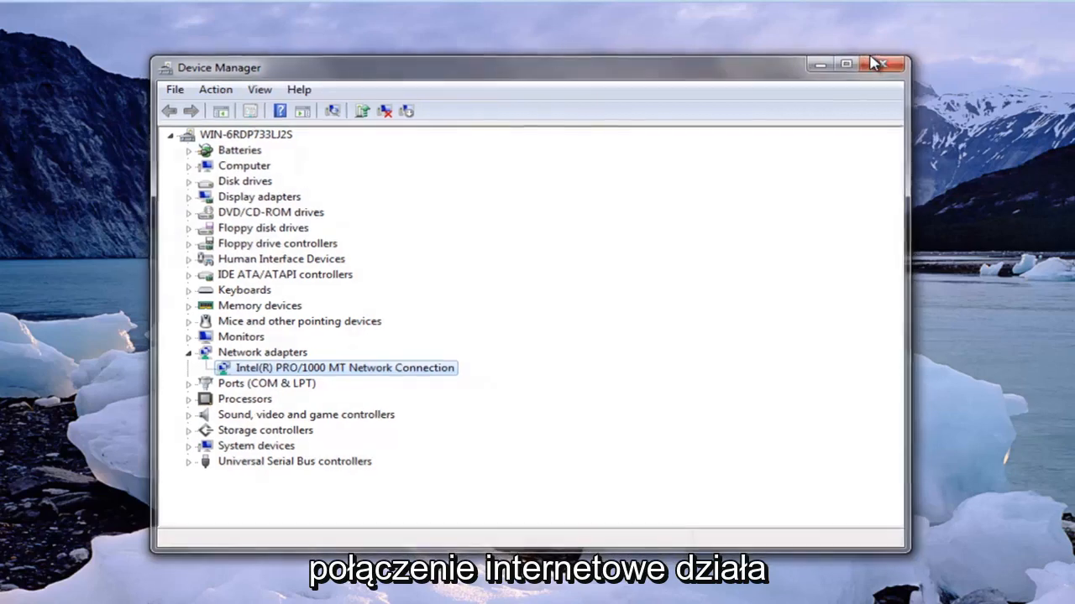
left_click(878, 61)
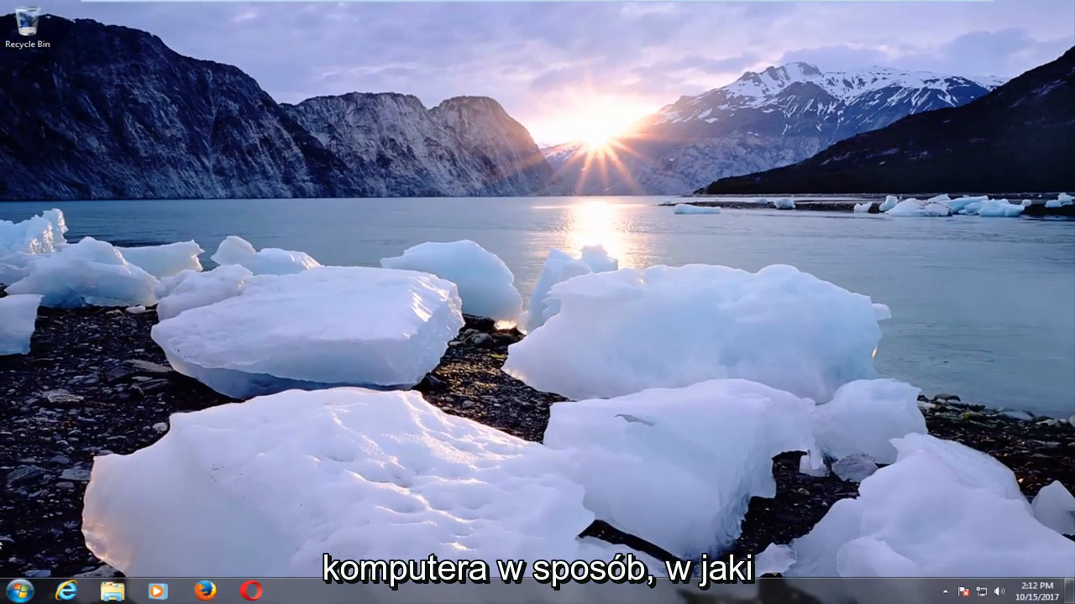
Search 'cmd' from Start, run it as administrator and approve the UAC prompt
left_click(19, 587)
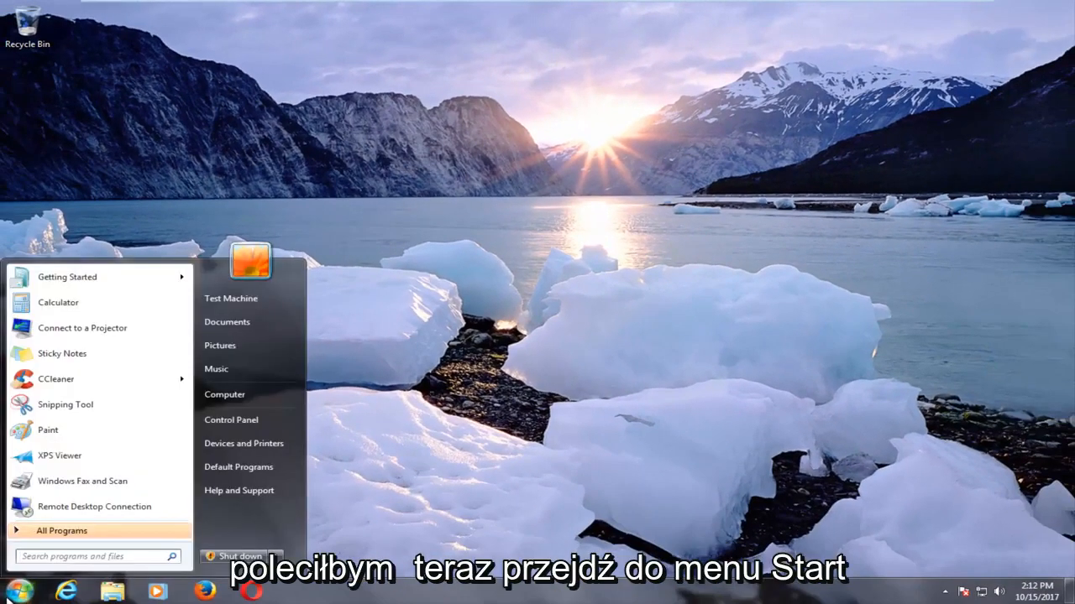
type("cmd")
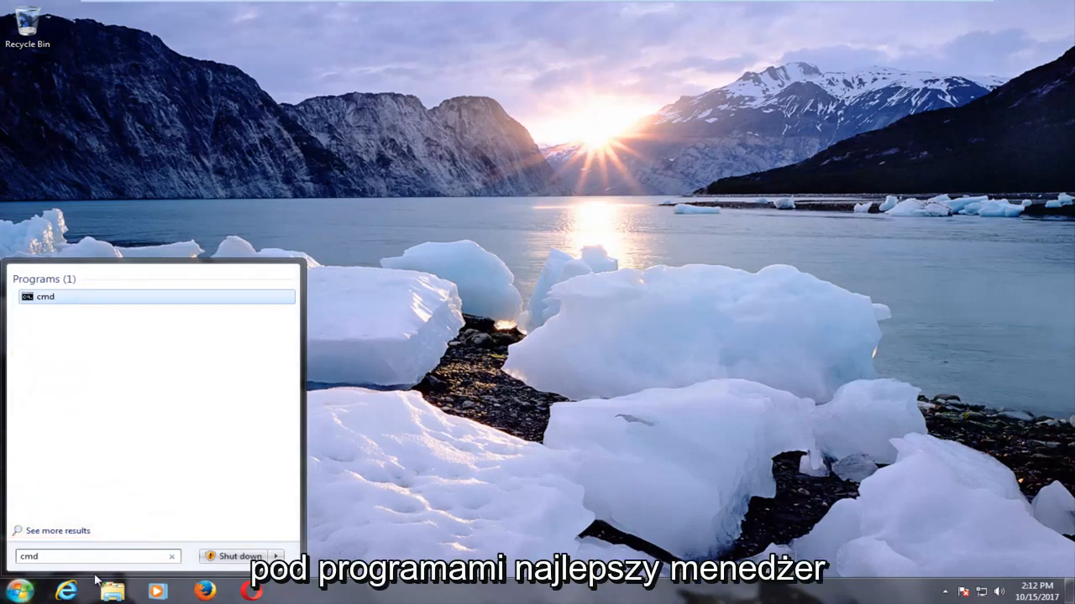
mouse_move(40, 304)
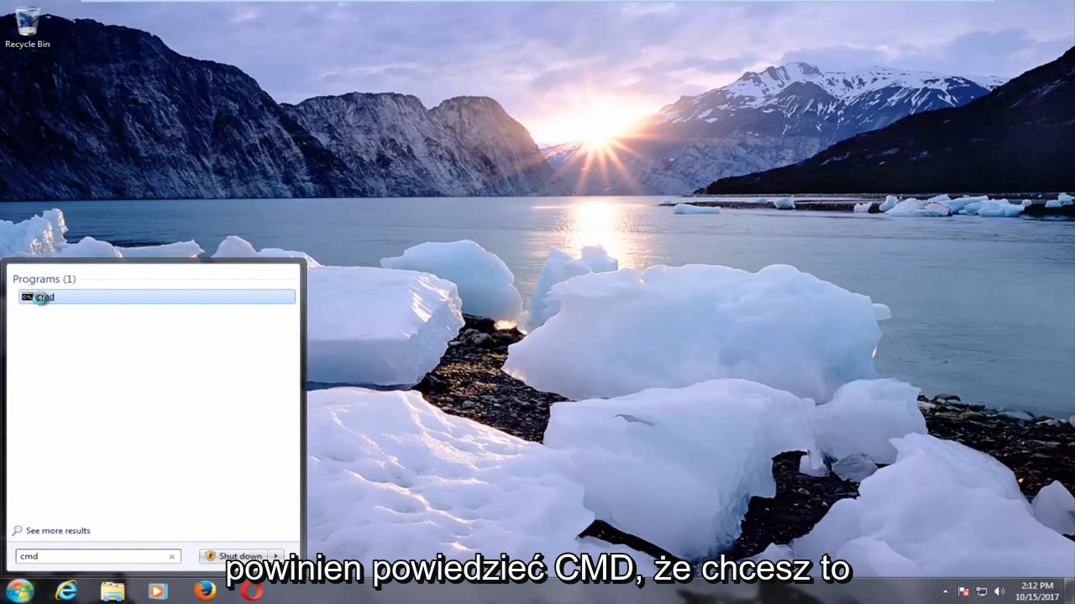
right_click(45, 296)
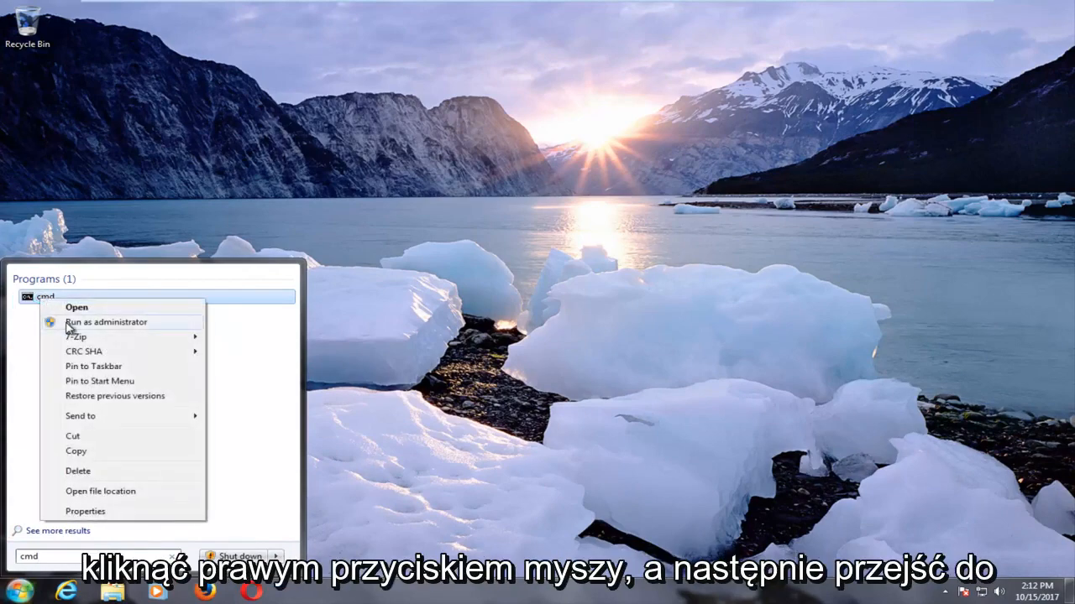
left_click(106, 322)
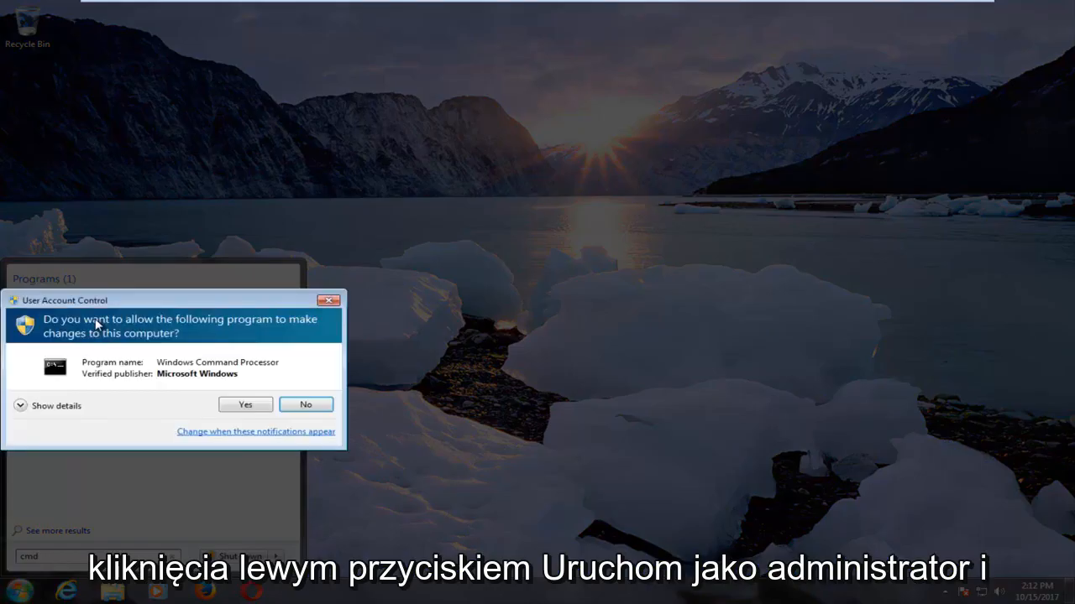
mouse_move(227, 405)
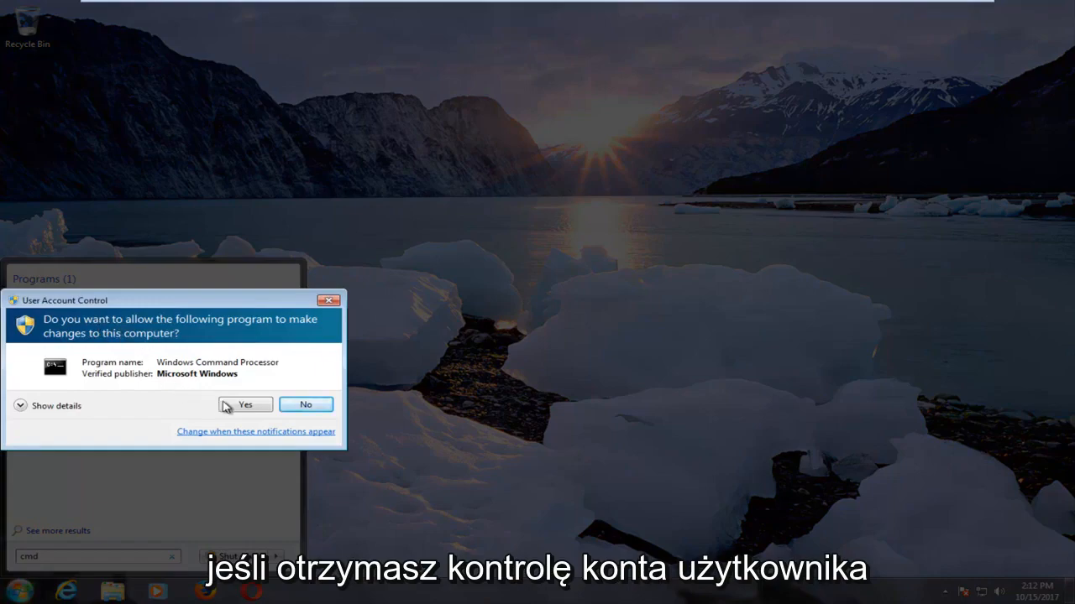
left_click(245, 405)
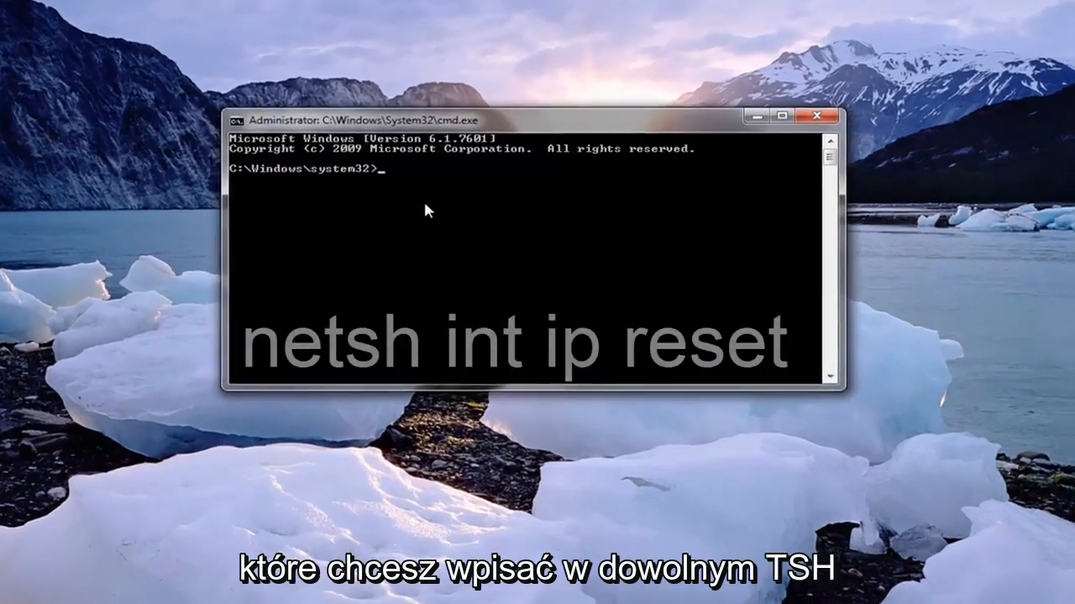
Run 'netsh int ip reset' to reset global, interface and unicast TCP/IP settings
type("net")
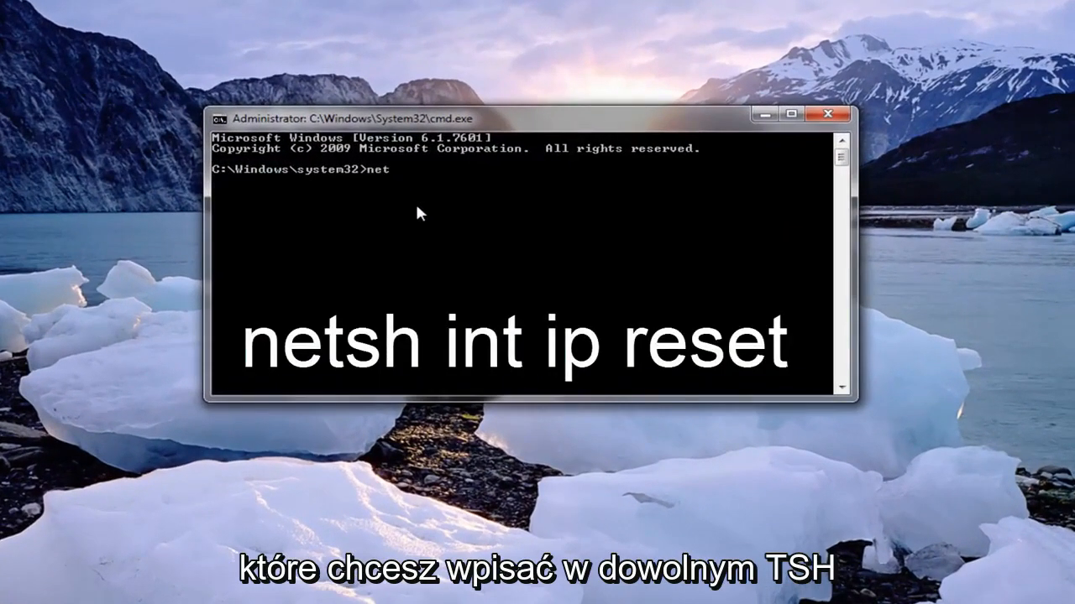
type("sh int")
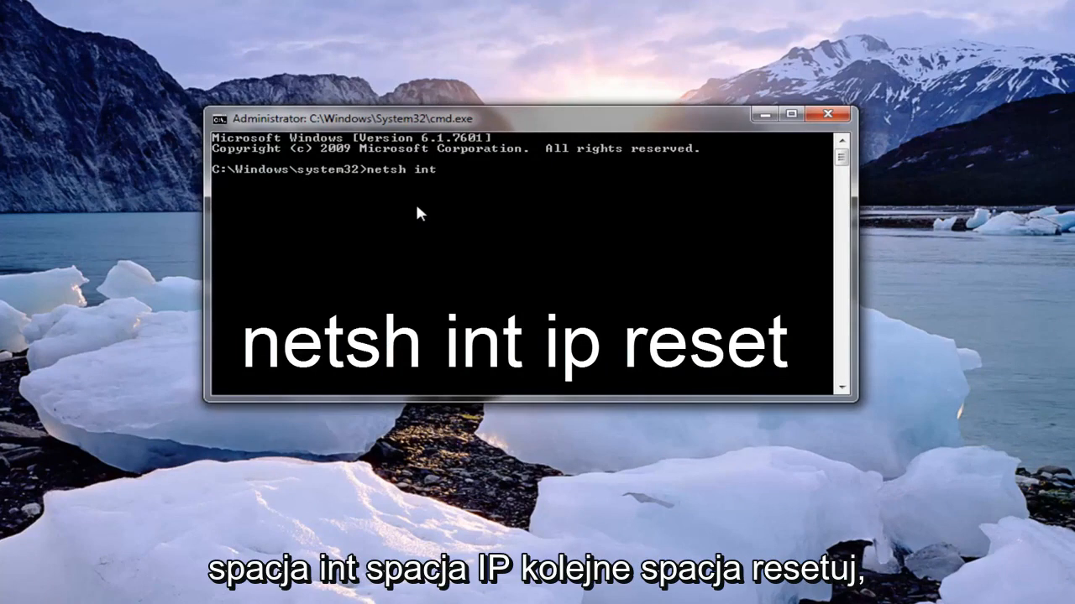
type("ip")
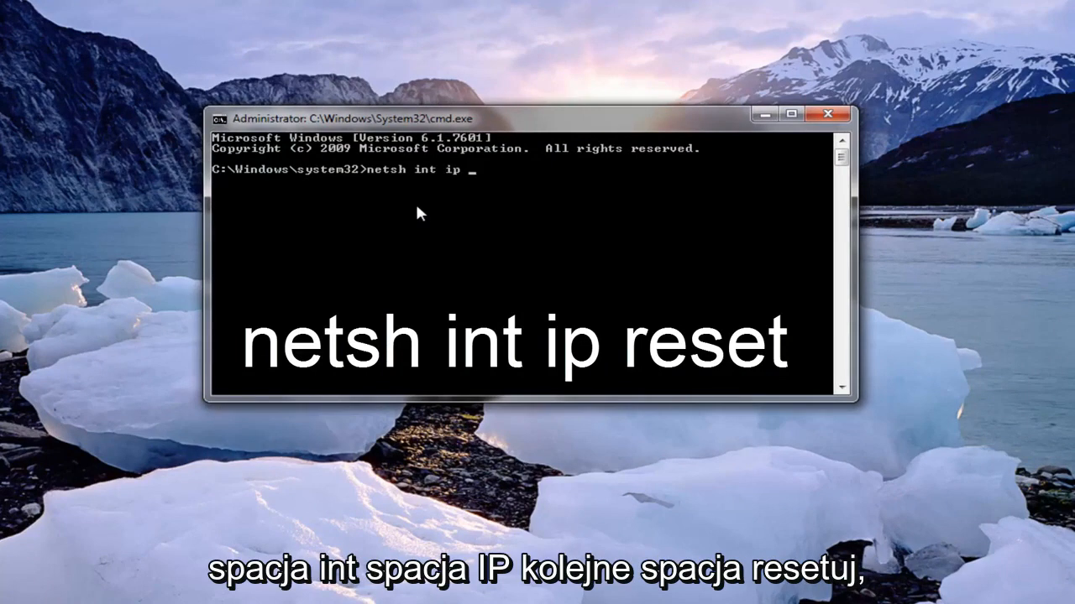
type("reset")
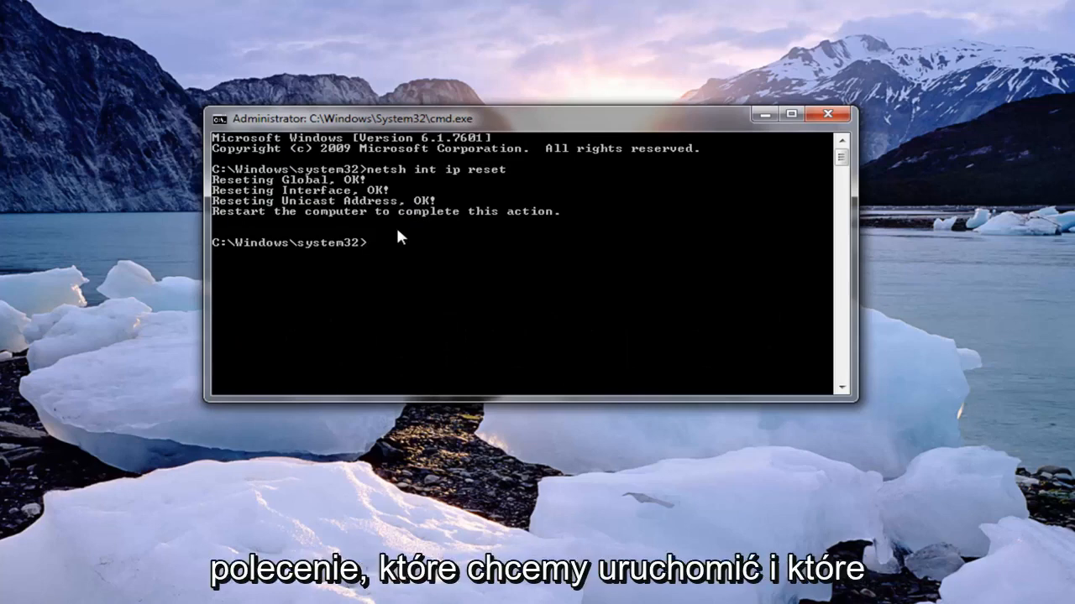
Run 'netsh winsock reset' to reset the Winsock catalog
type("n")
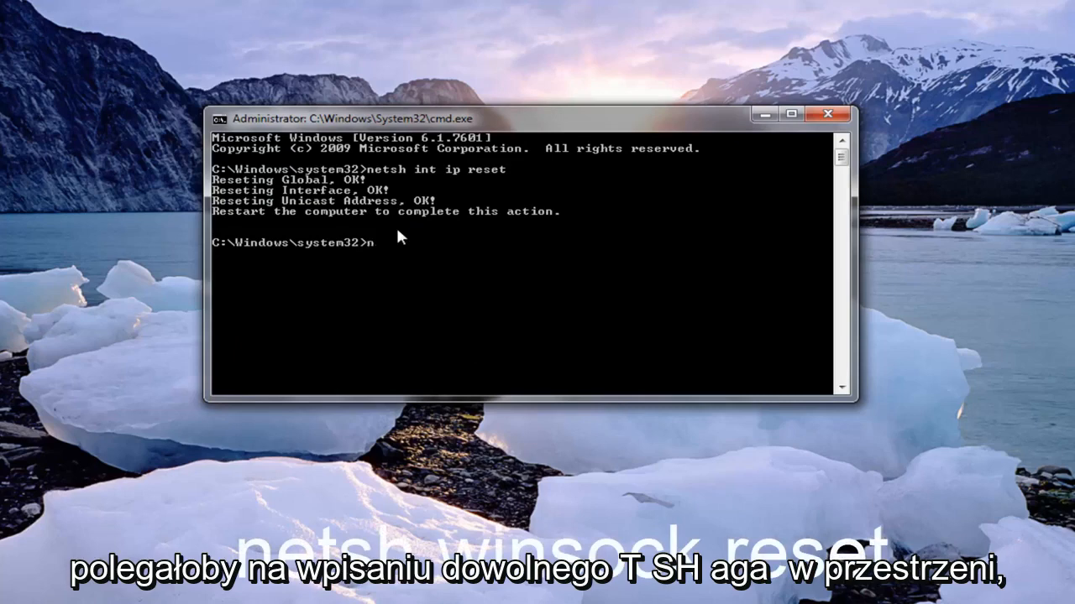
type("etsh")
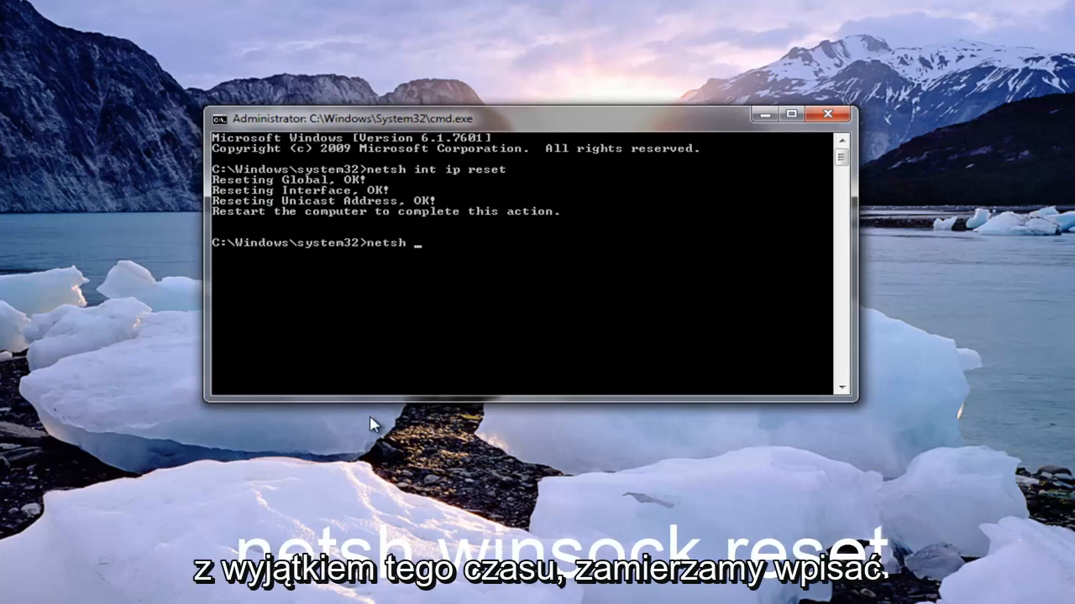
type("winso")
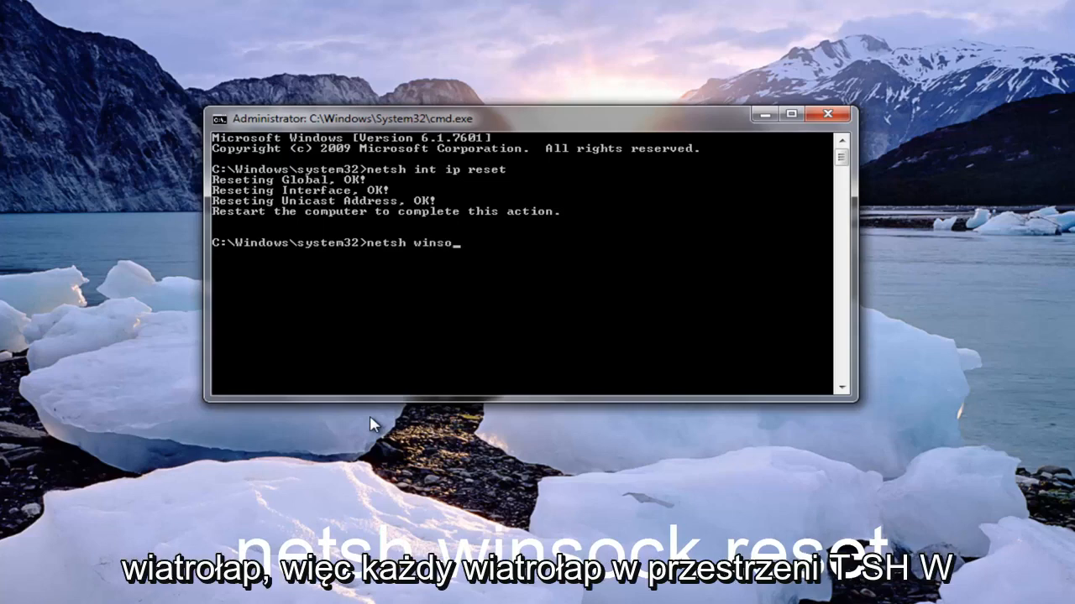
type("ck")
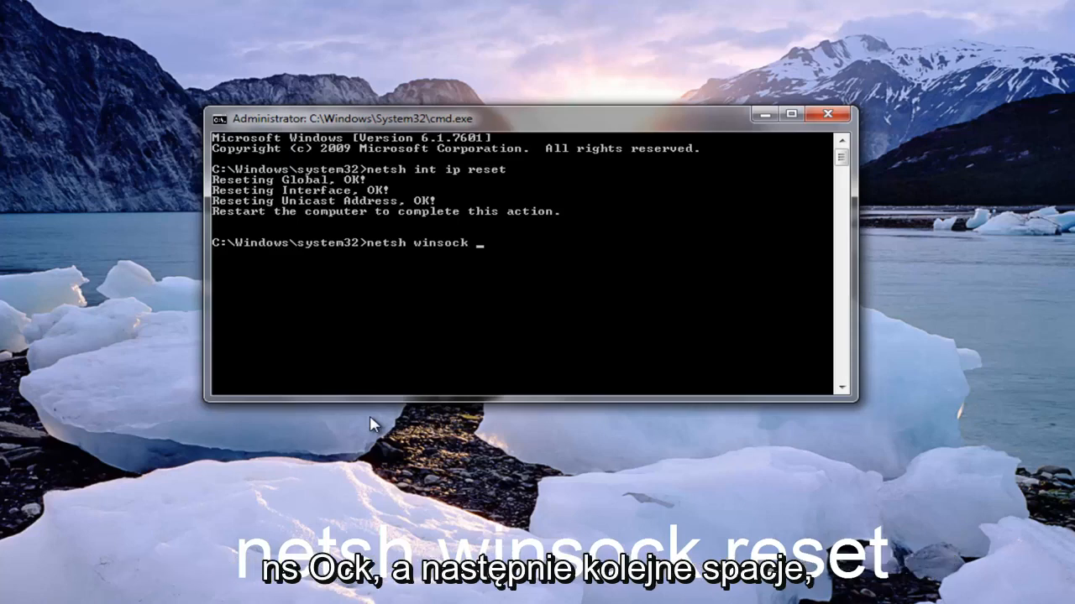
type("reset")
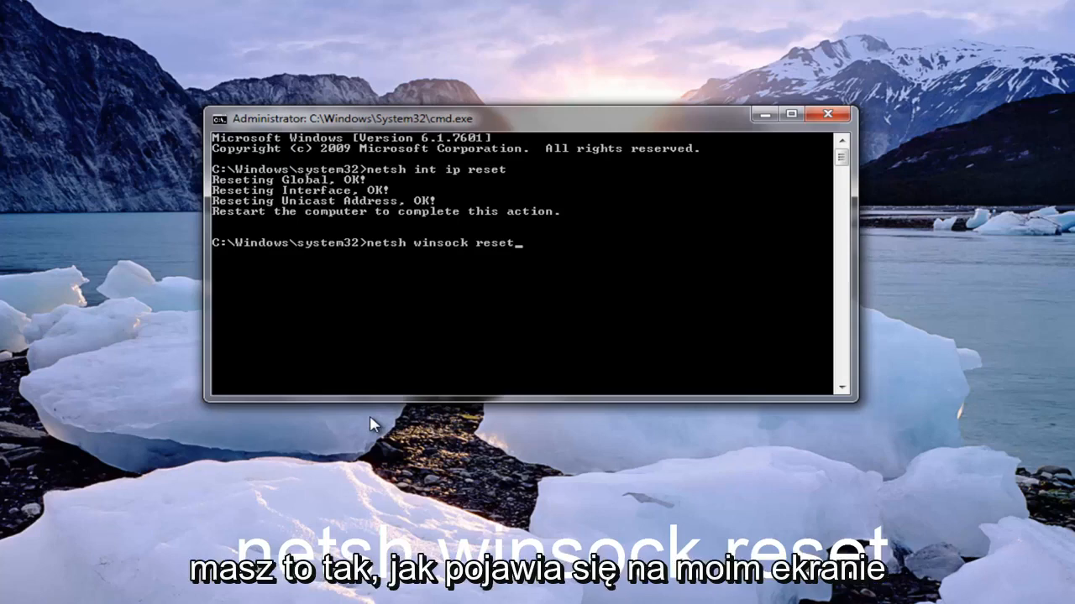
key("Enter")
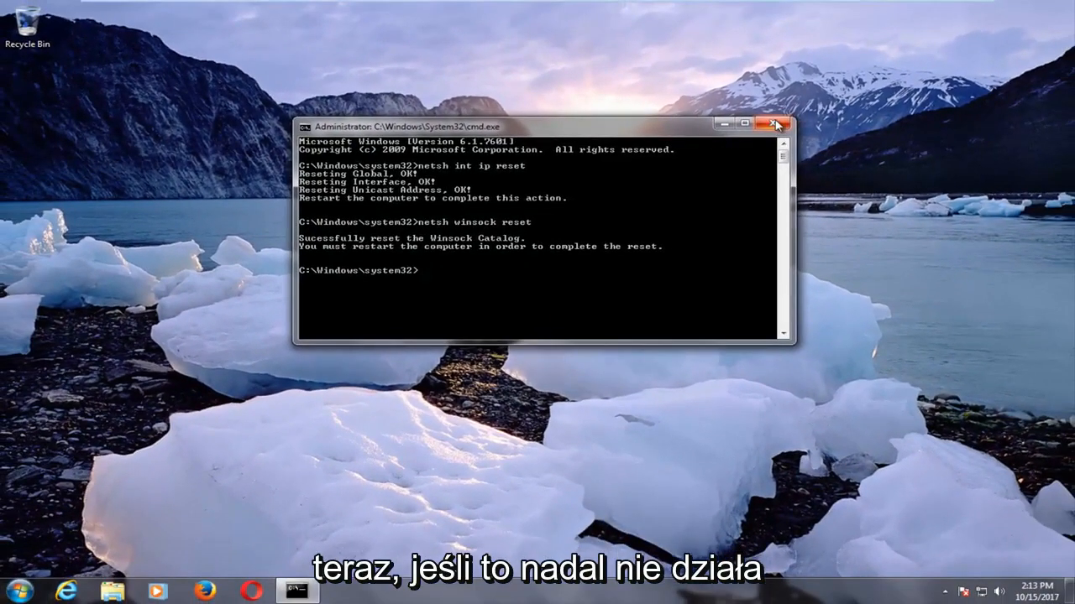
Close cmd.exe and reveal the hidden tray icons to reach the network icon's troubleshooter
left_click(776, 124)
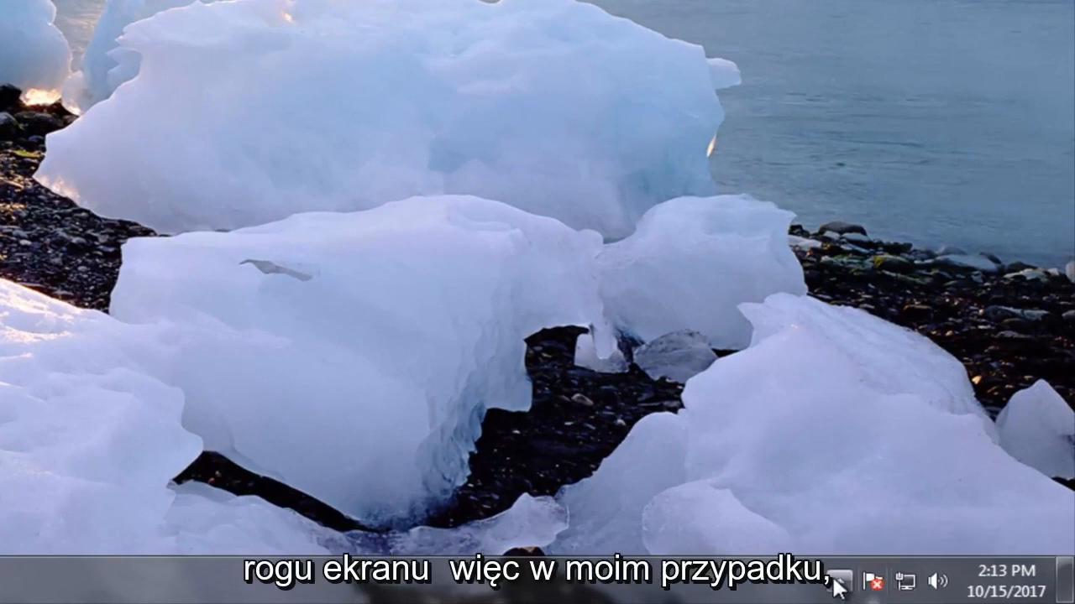
mouse_move(904, 581)
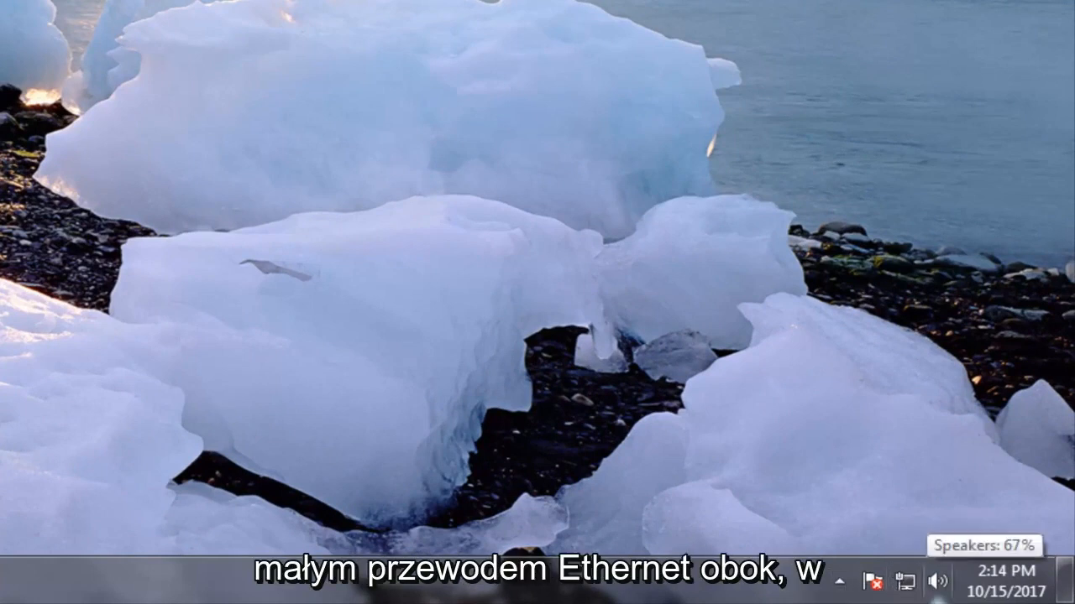
mouse_move(900, 572)
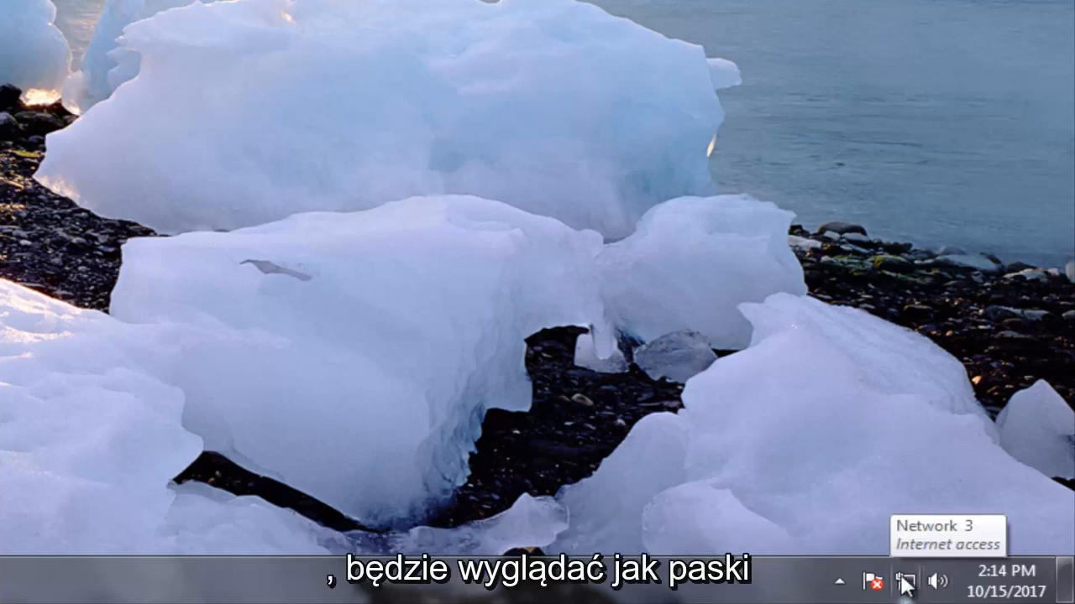
mouse_move(940, 499)
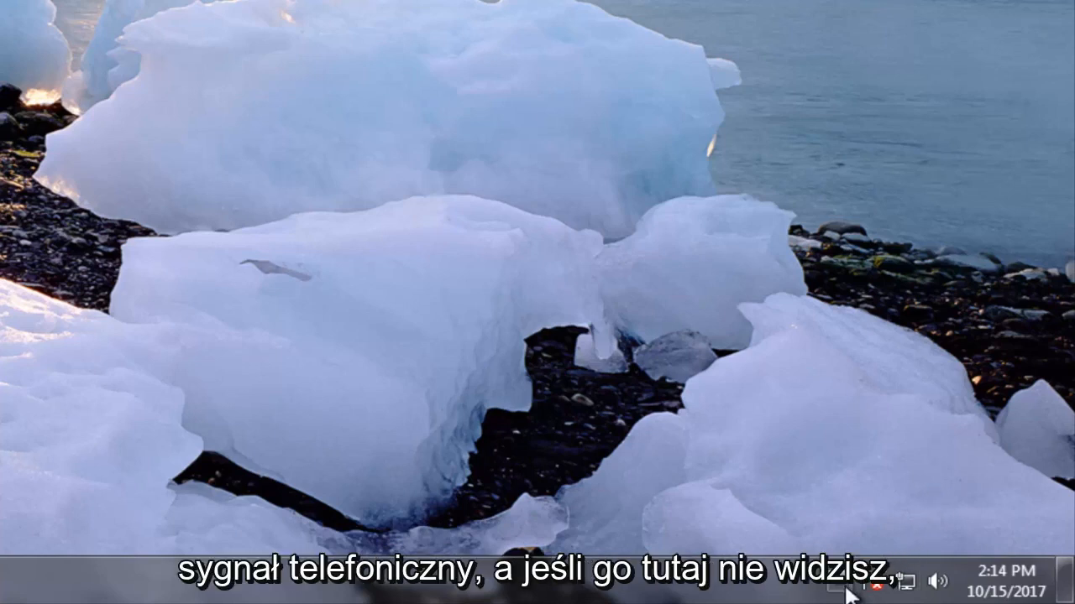
mouse_move(847, 591)
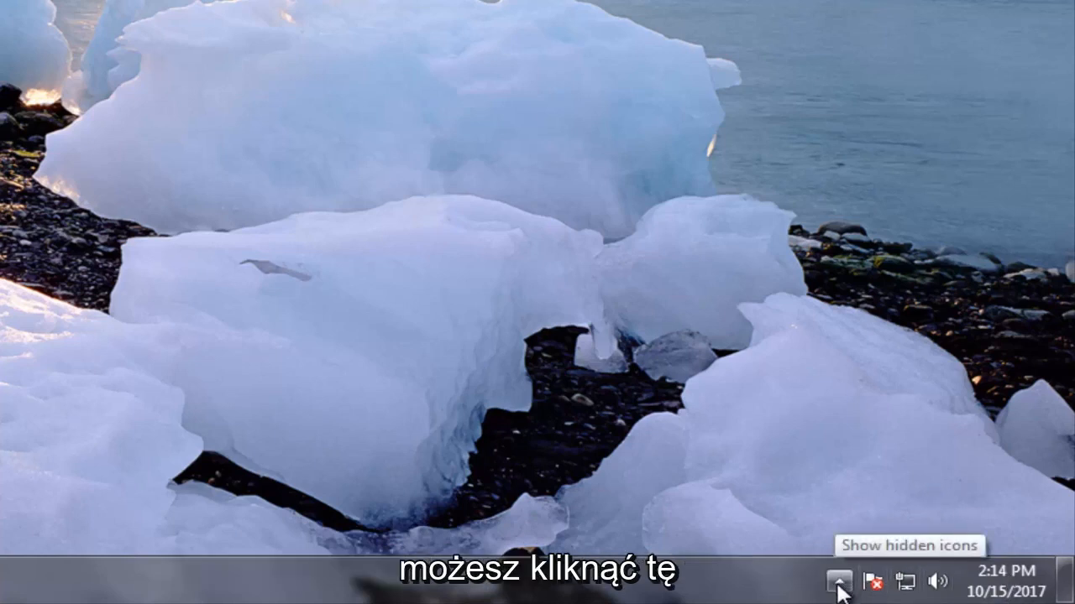
left_click(838, 581)
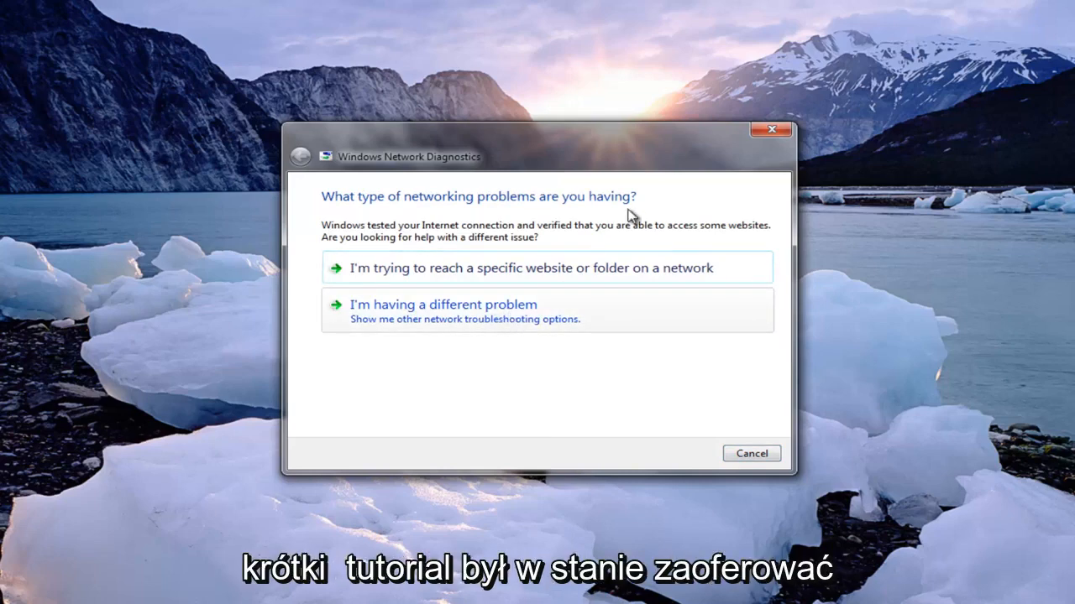
mouse_move(770, 133)
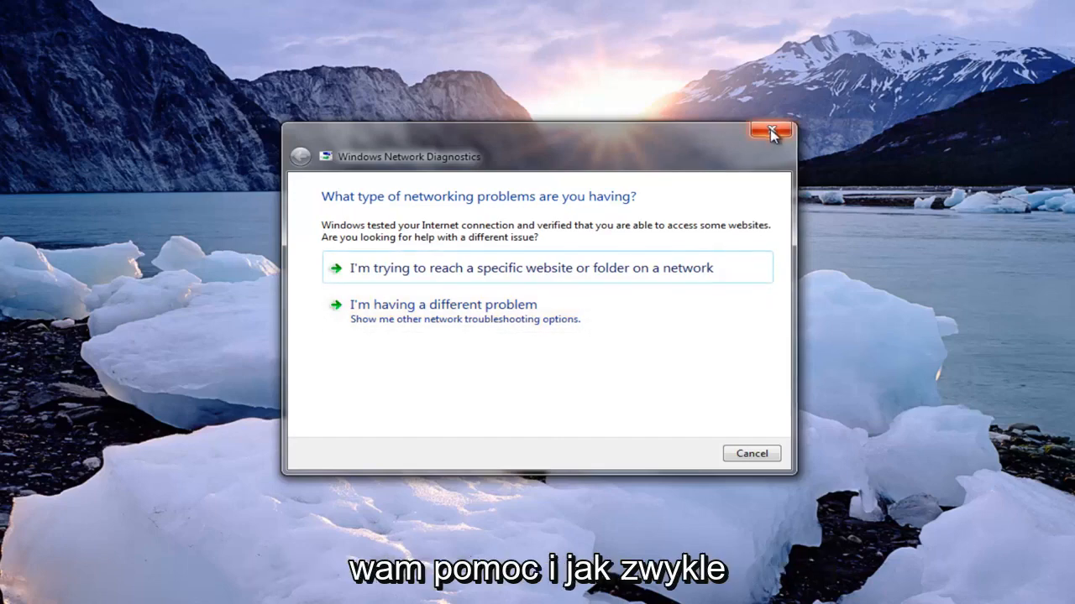
Close the Windows Network Diagnostics window, returning to the empty desktop
left_click(767, 131)
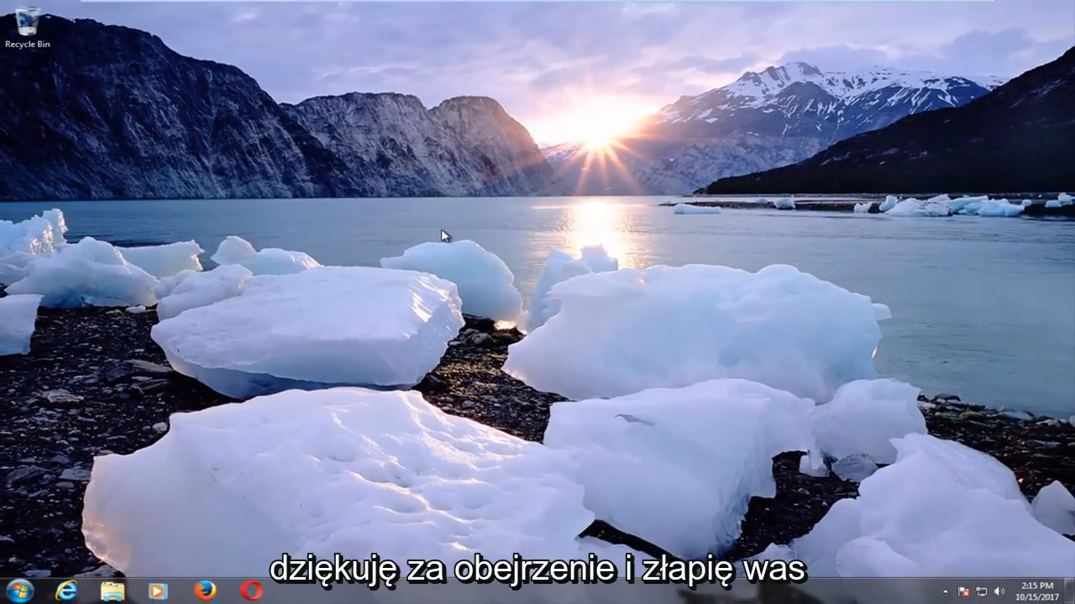